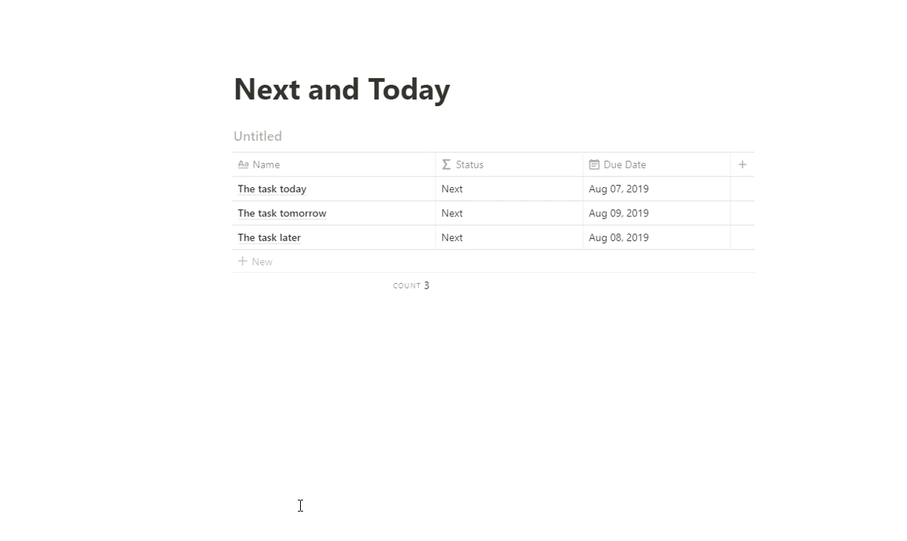
mouse_move(497, 313)
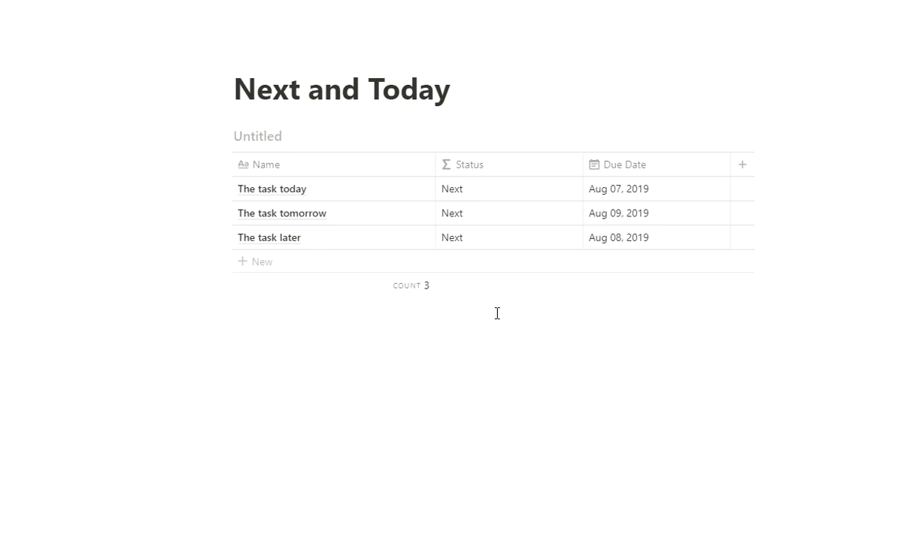
mouse_move(336, 381)
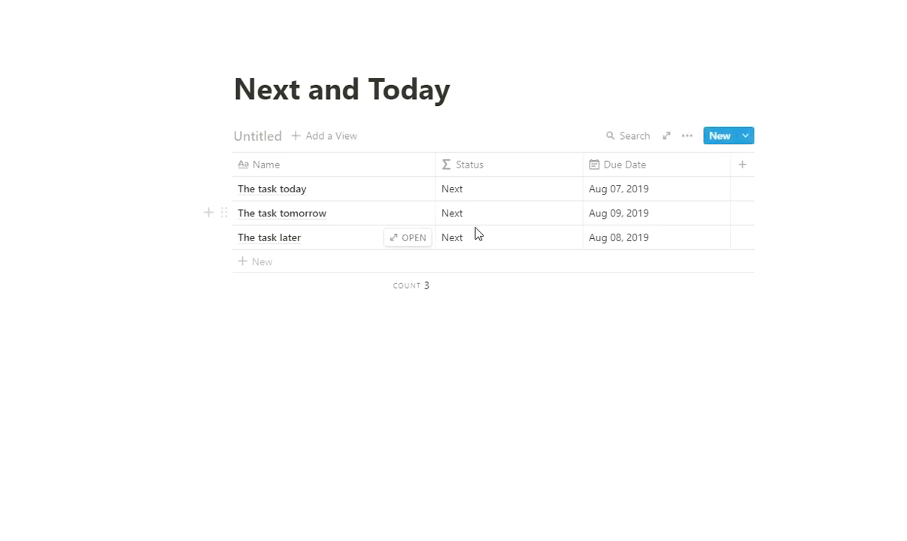
mouse_move(545, 189)
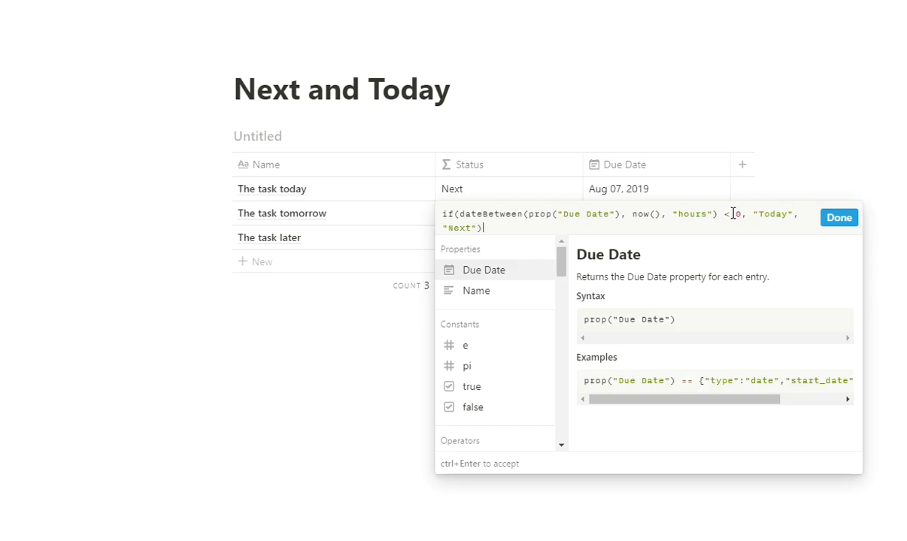
mouse_move(704, 209)
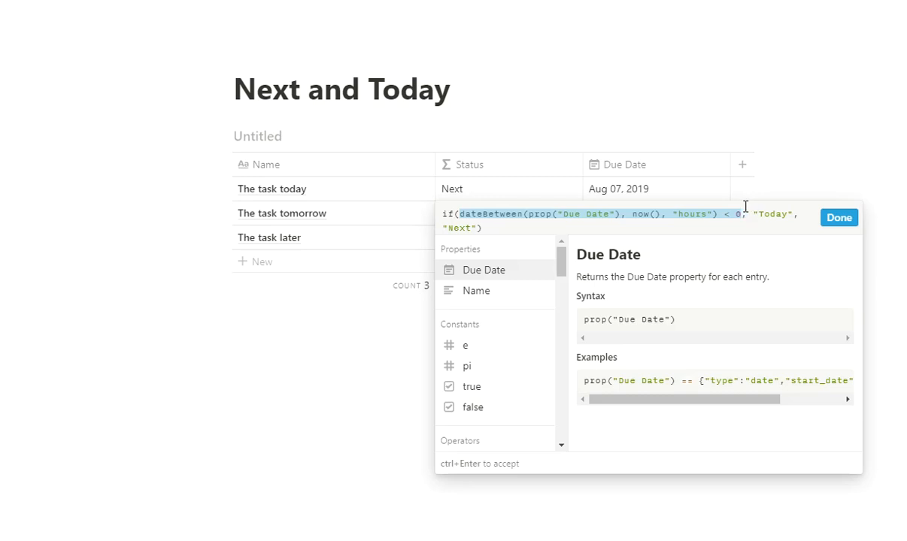
Close the Status formula, set The task today's due date to July 30, then go to If Cameron
left_click(757, 215)
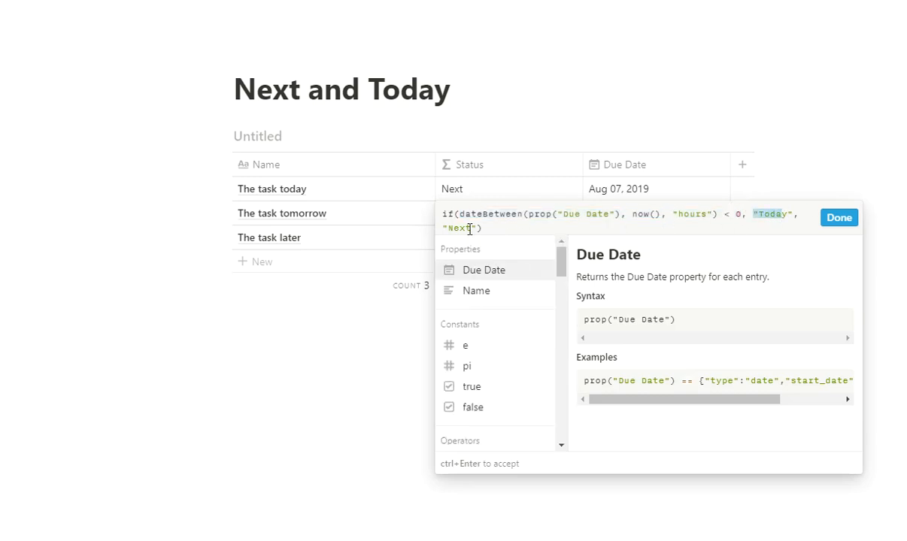
left_click(838, 217)
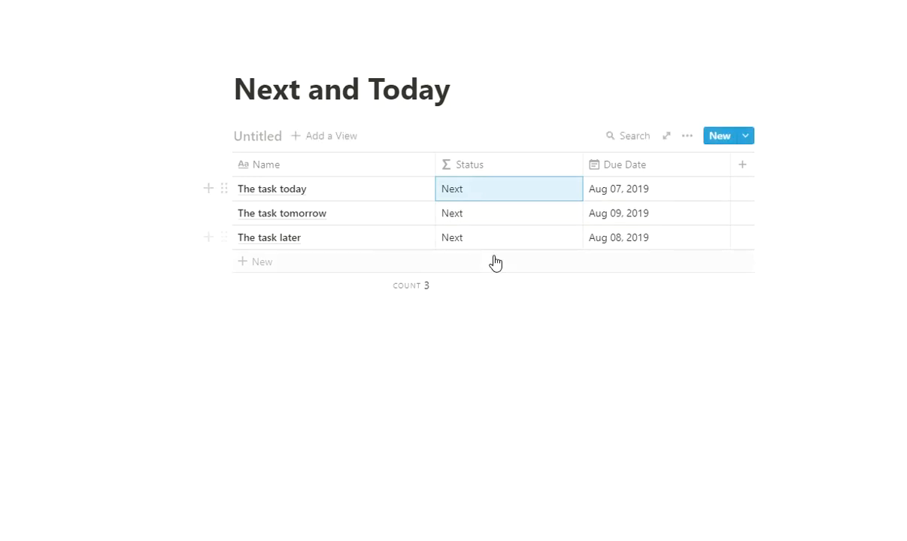
left_click(618, 189)
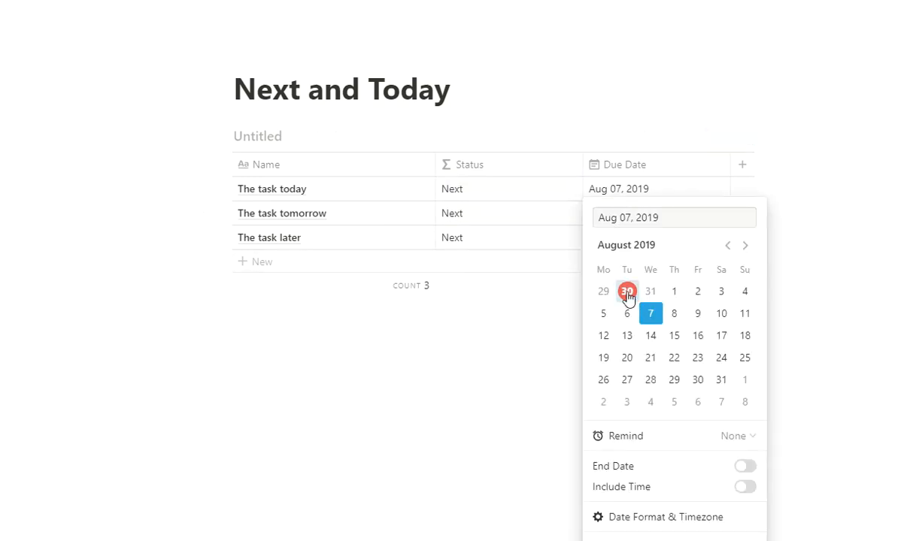
left_click(626, 291)
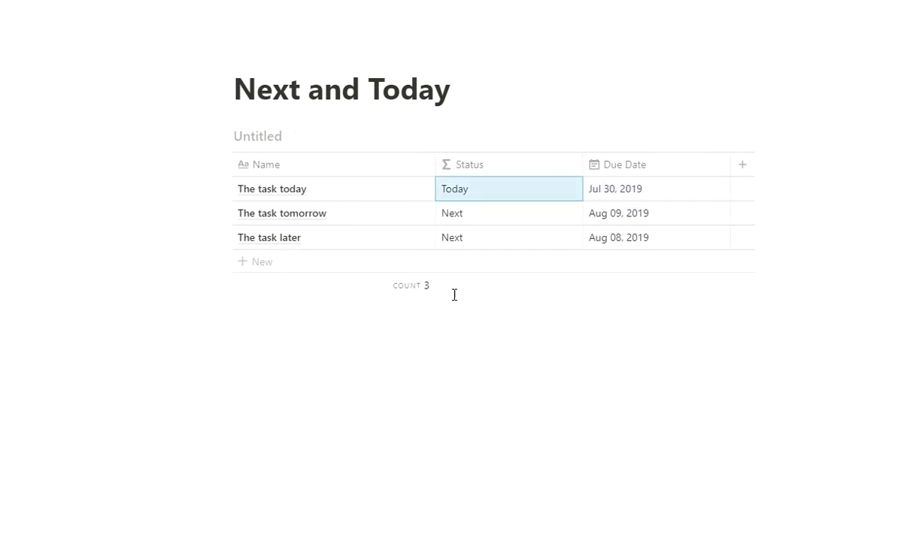
left_click(618, 213)
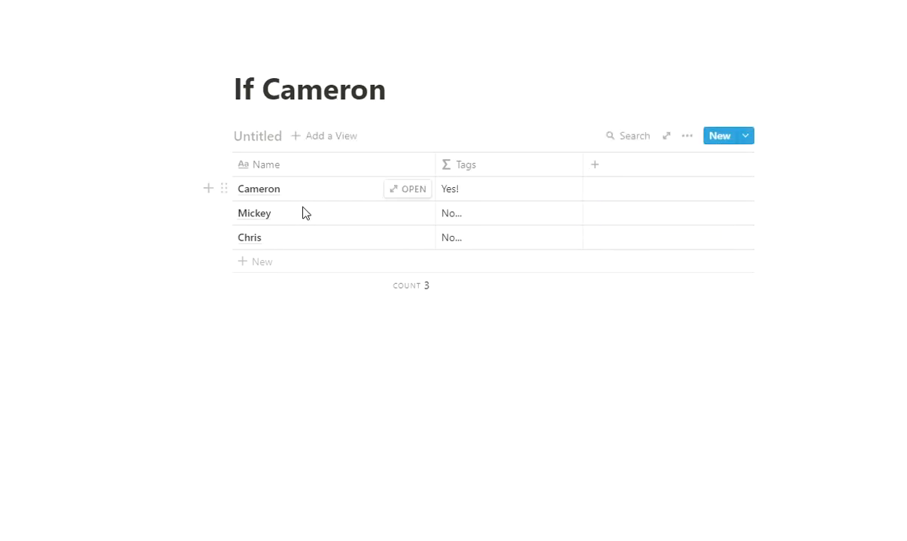
mouse_move(480, 196)
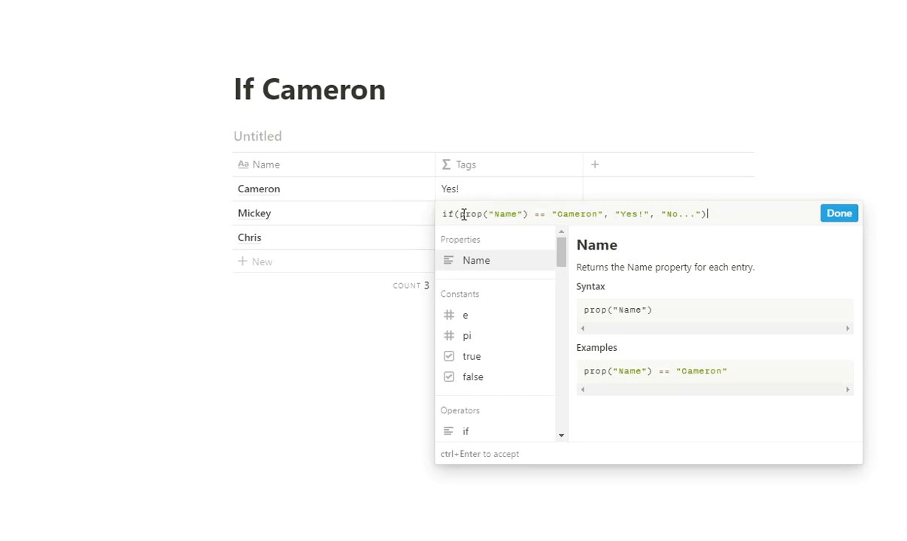
mouse_move(290, 223)
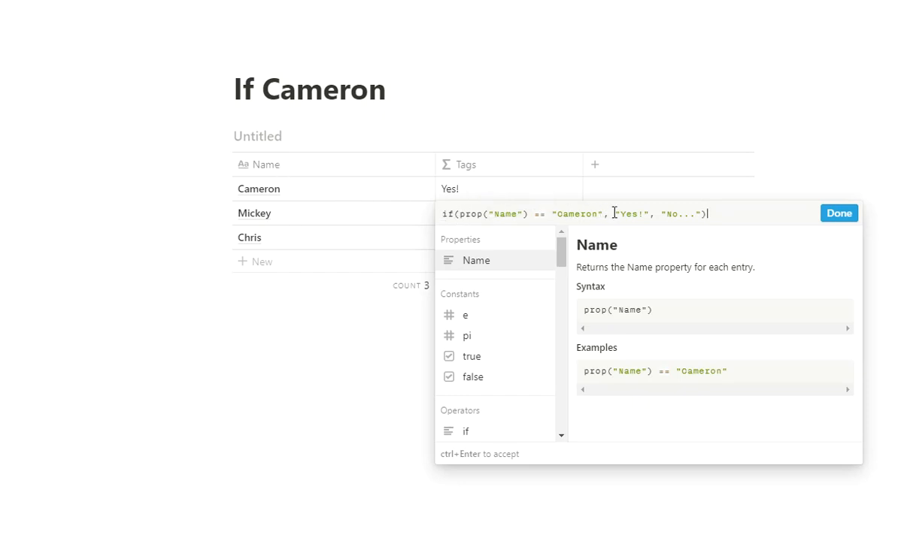
double_click(630, 214)
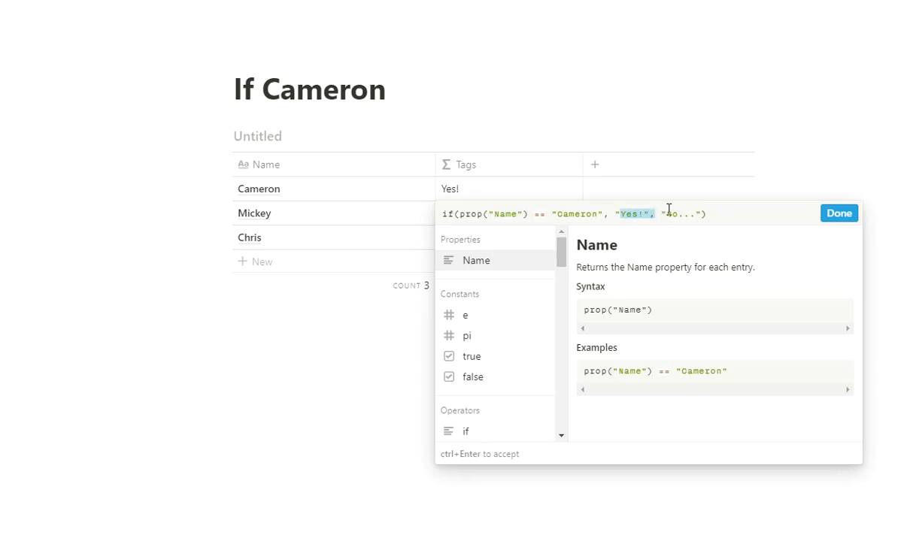
left_click(838, 213)
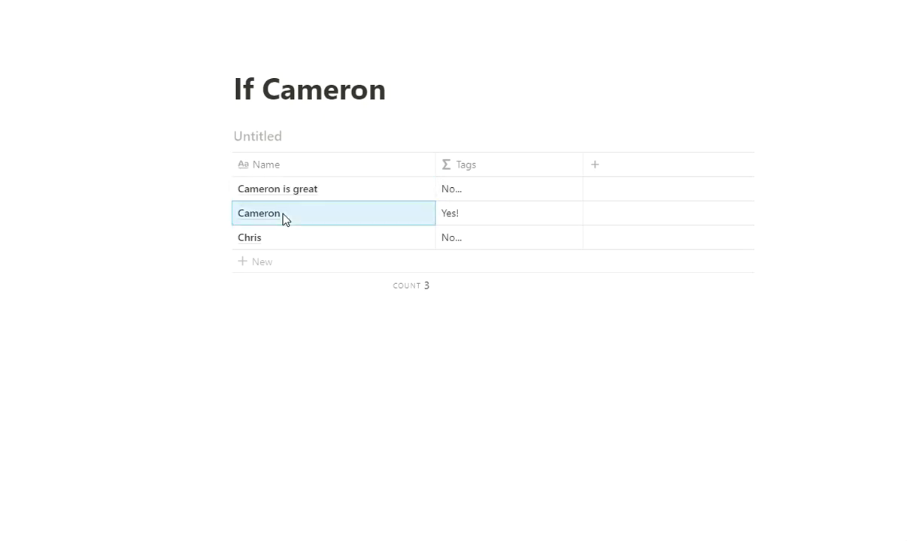
mouse_move(307, 218)
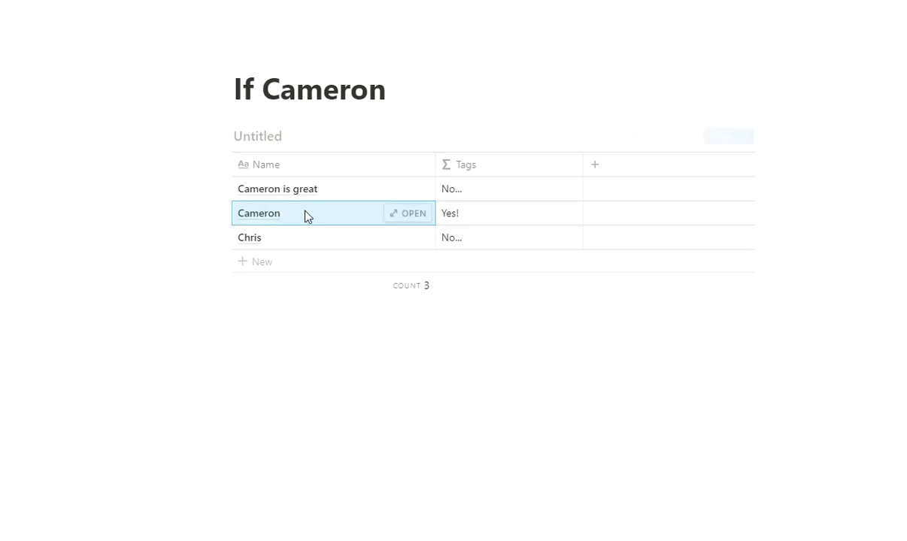
Reopen the Tags formula editor showing the Cameron if-expression
left_click(450, 213)
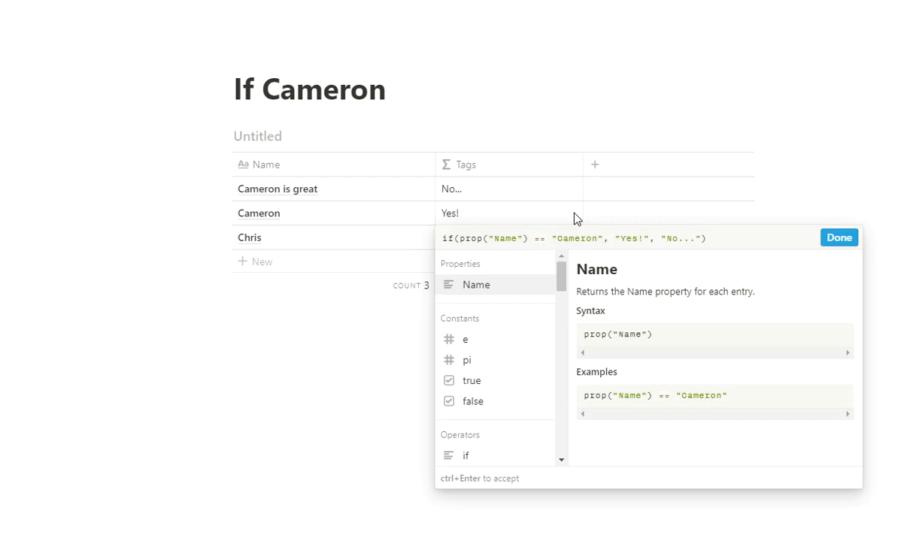
mouse_move(342, 360)
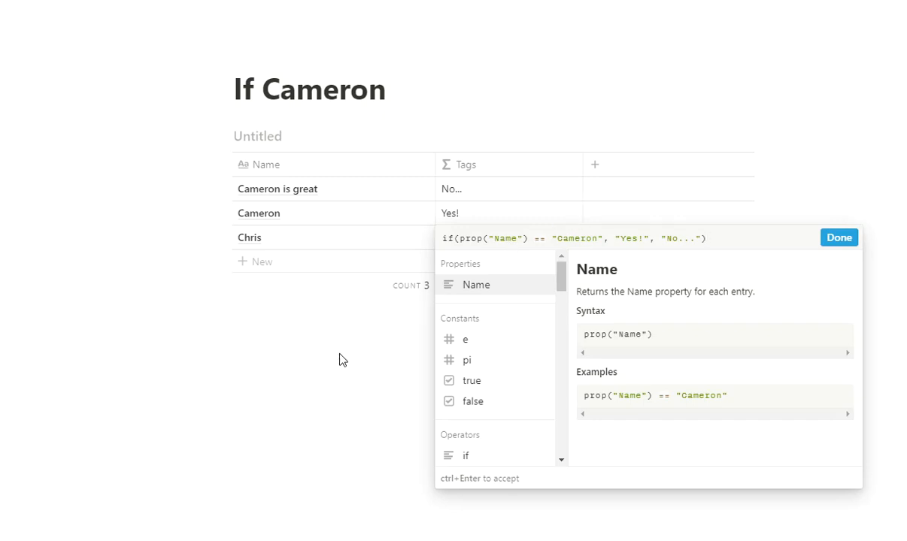